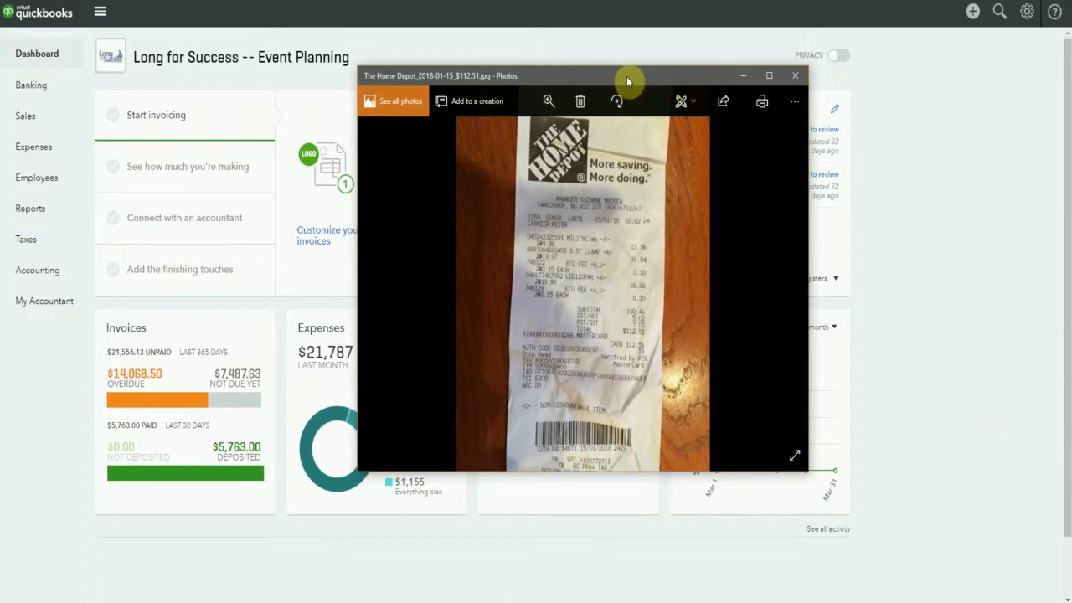
mouse_move(649, 321)
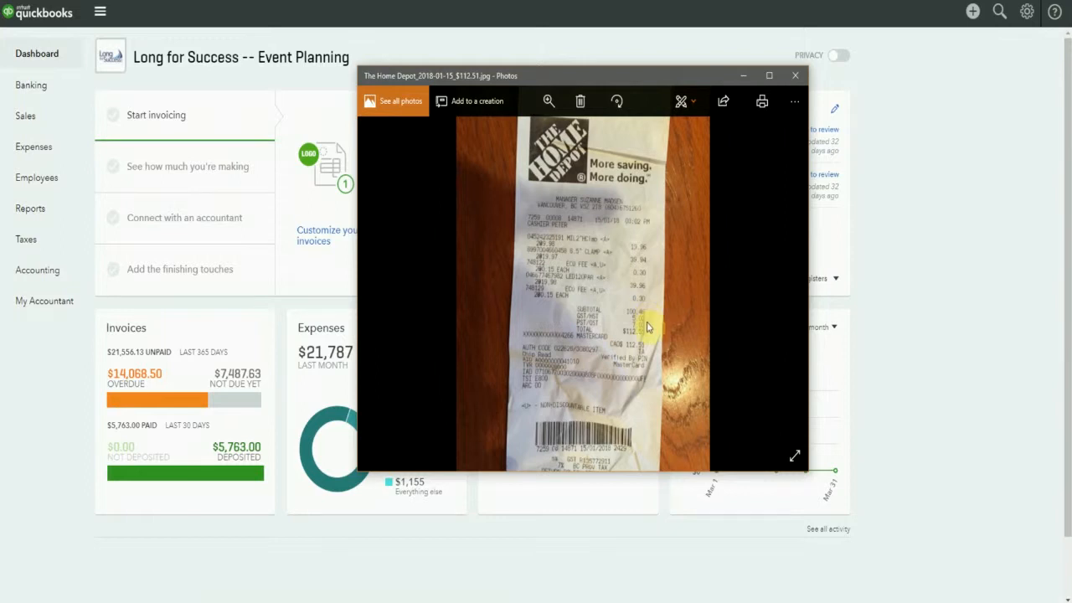
mouse_move(655, 338)
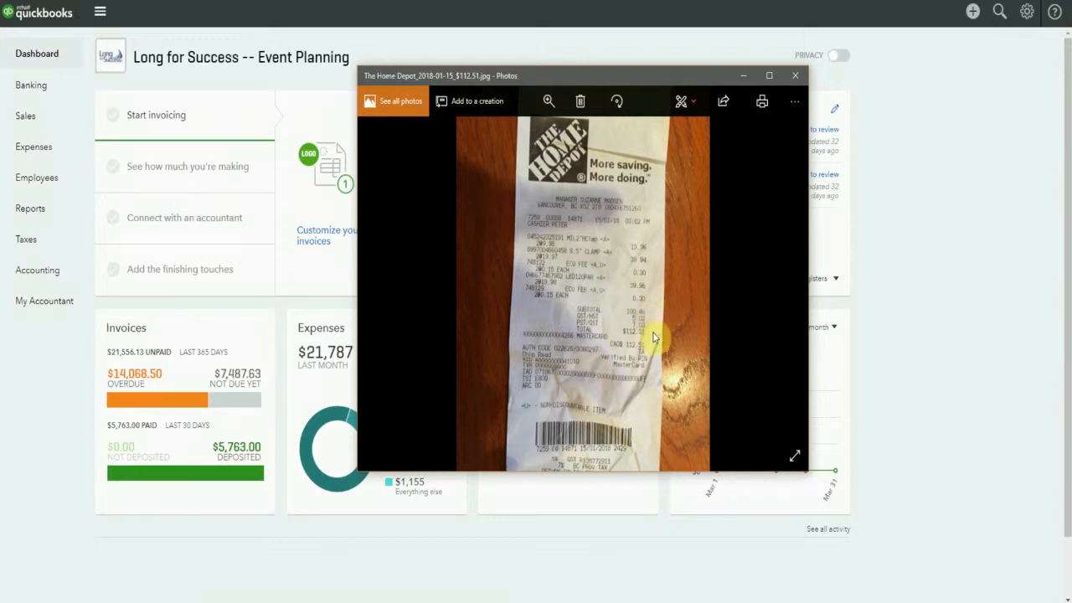
mouse_move(640, 179)
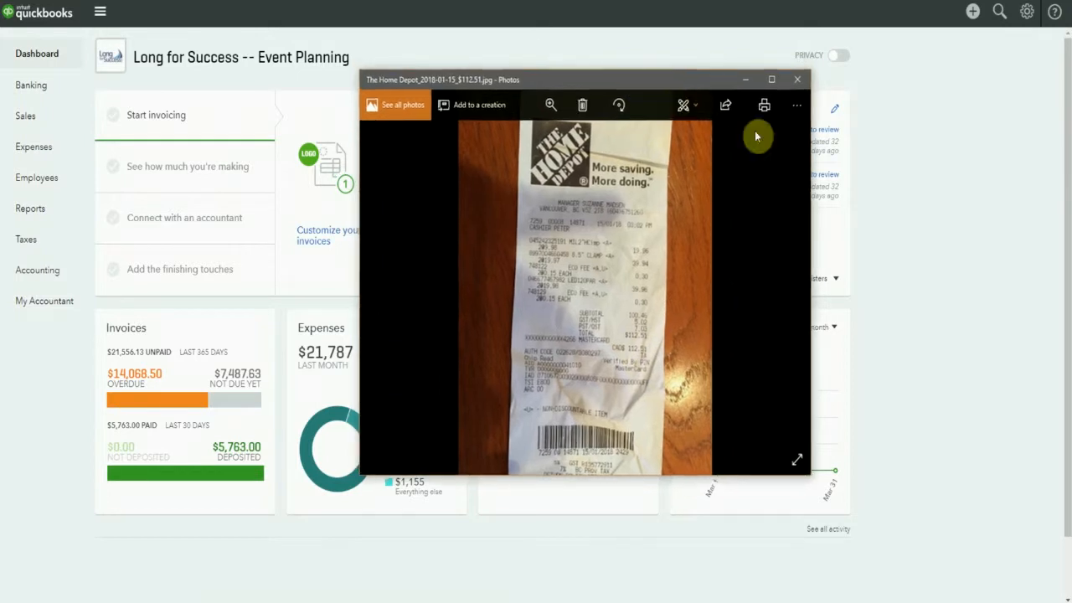
Step: Start a new expense for The Home Depot and charge line 1 to Cost of Goods Sold
click(796, 79)
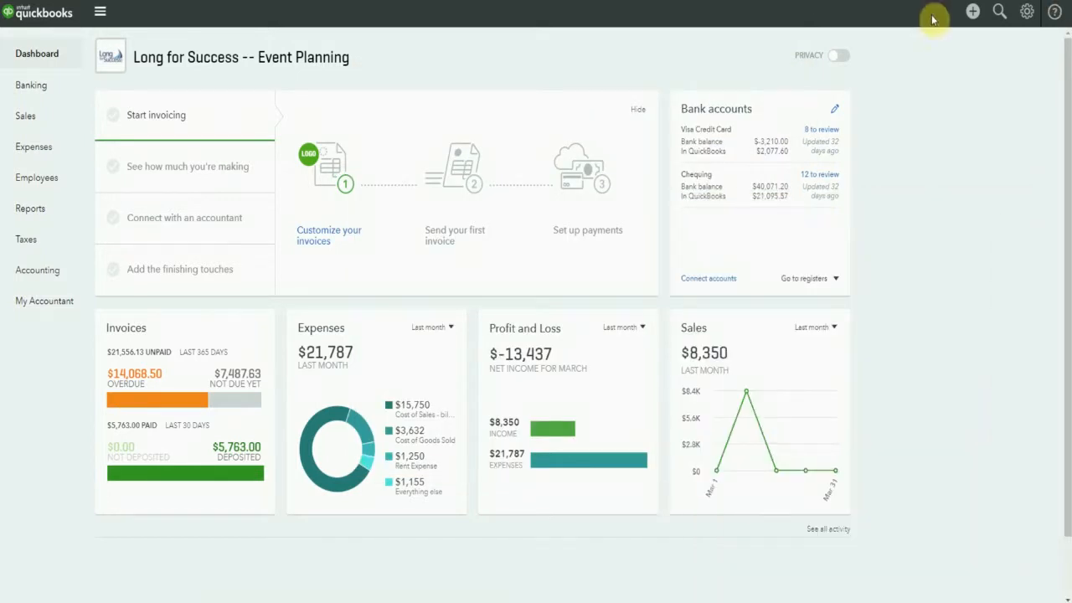
click(971, 11)
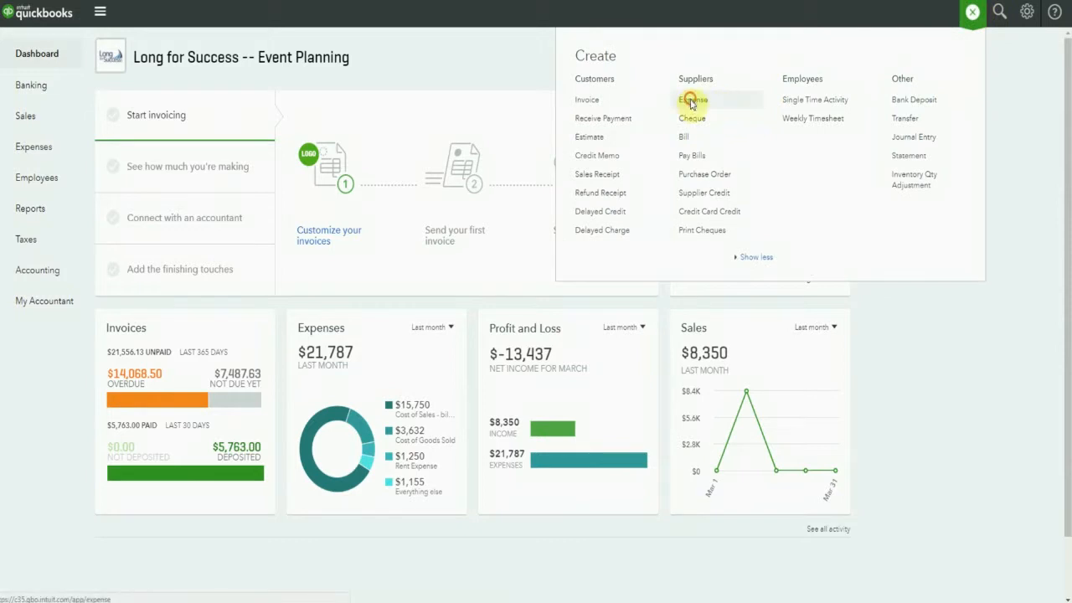
click(692, 100)
text(The)
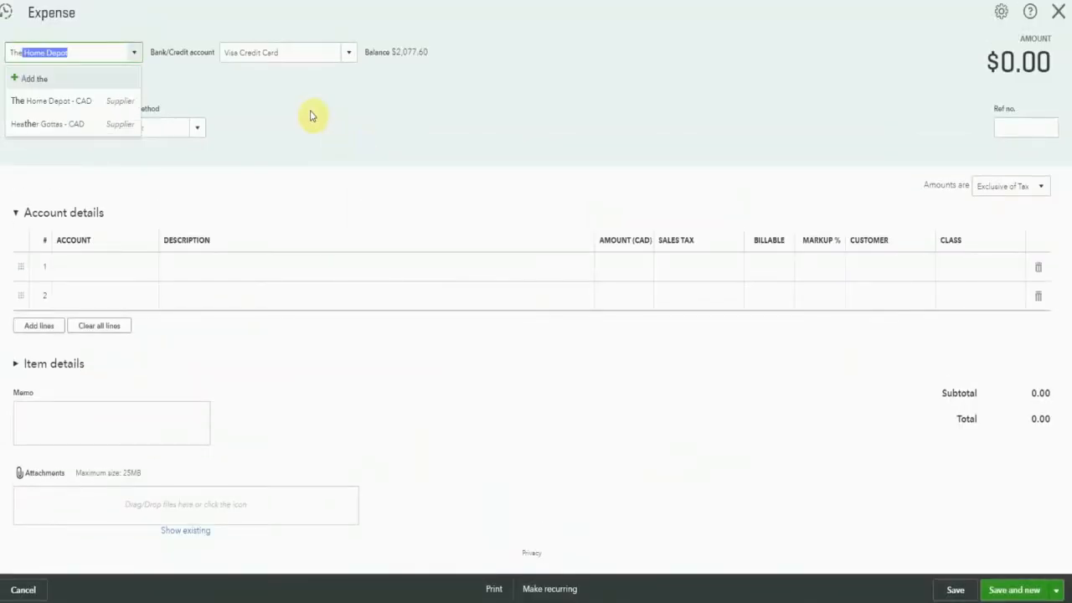
click(50, 101)
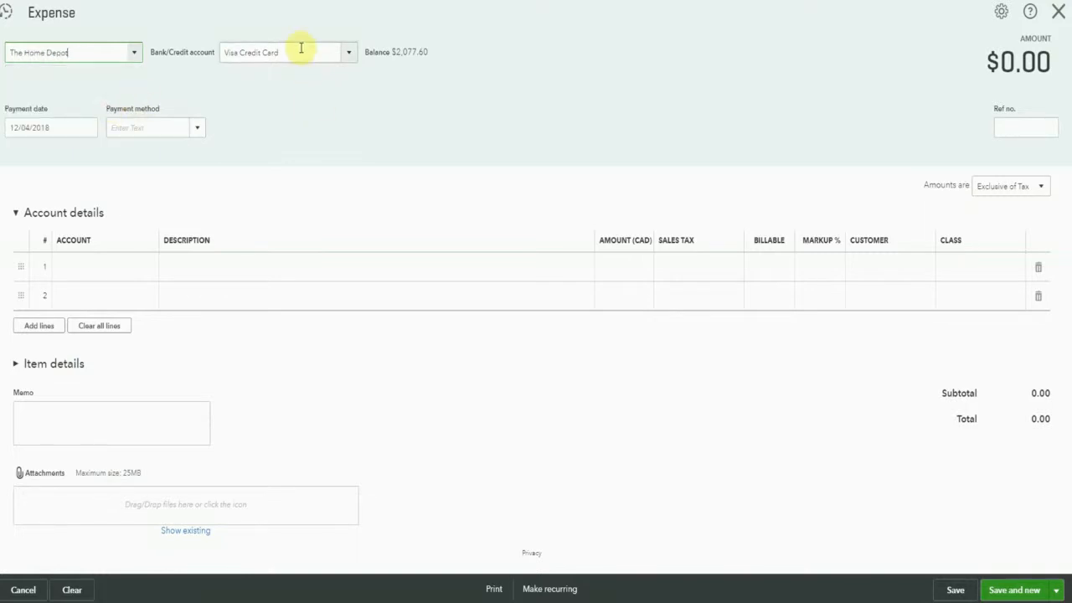
click(101, 267)
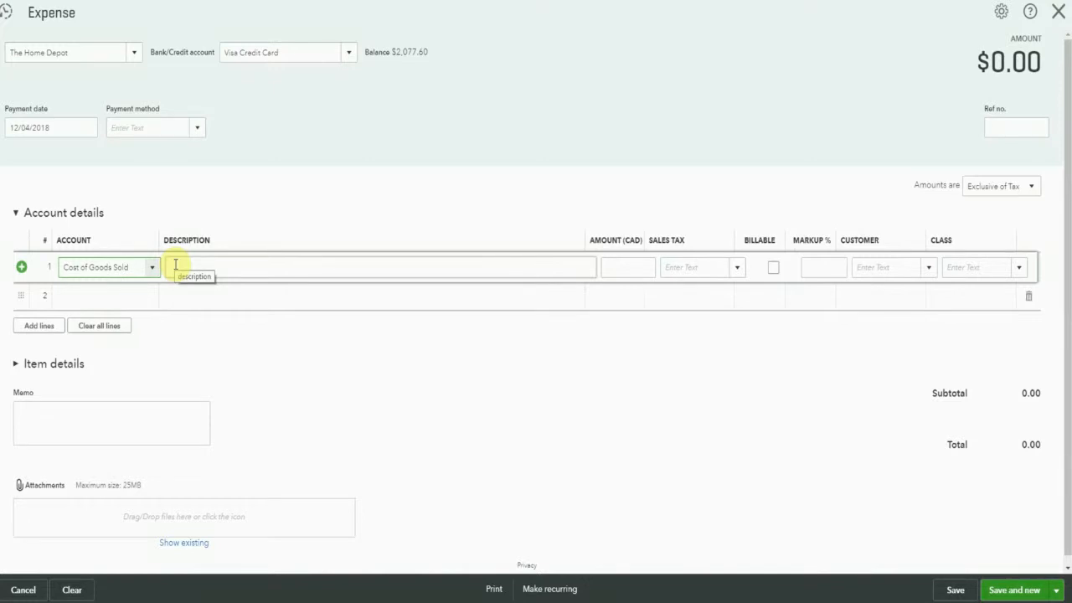
mouse_move(728, 266)
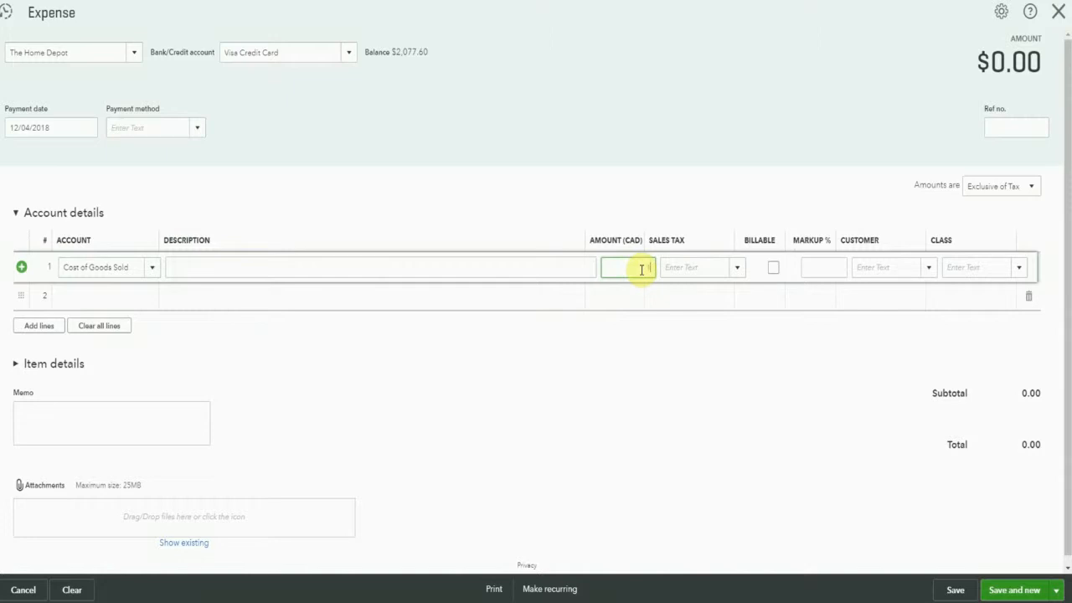
Step: Enter 100.46 on line 1 with GST/PST BC tax, giving a 112.51 total
text(100.46)
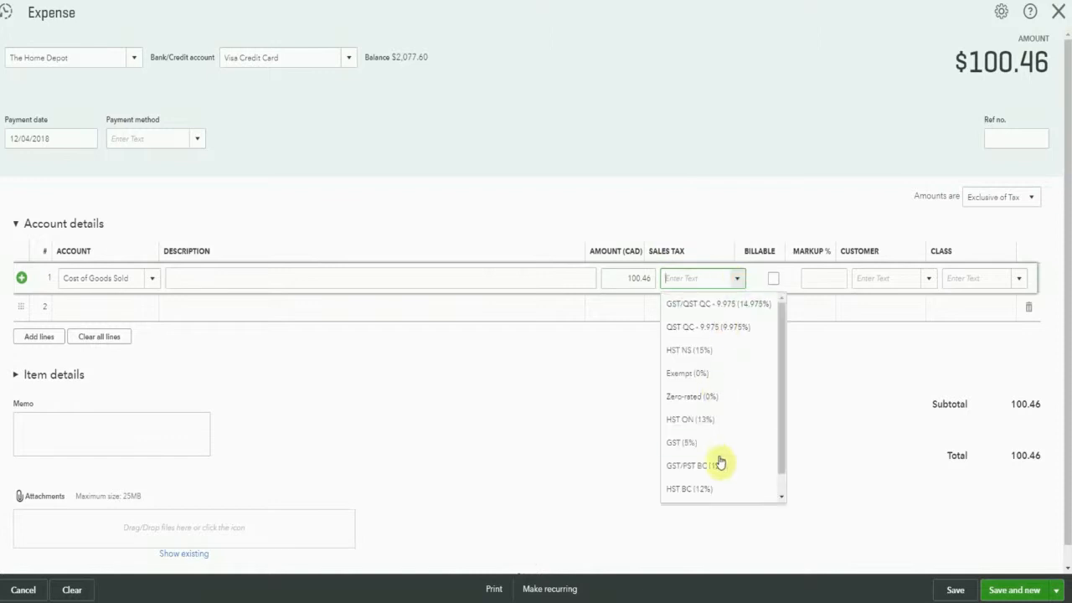
click(689, 465)
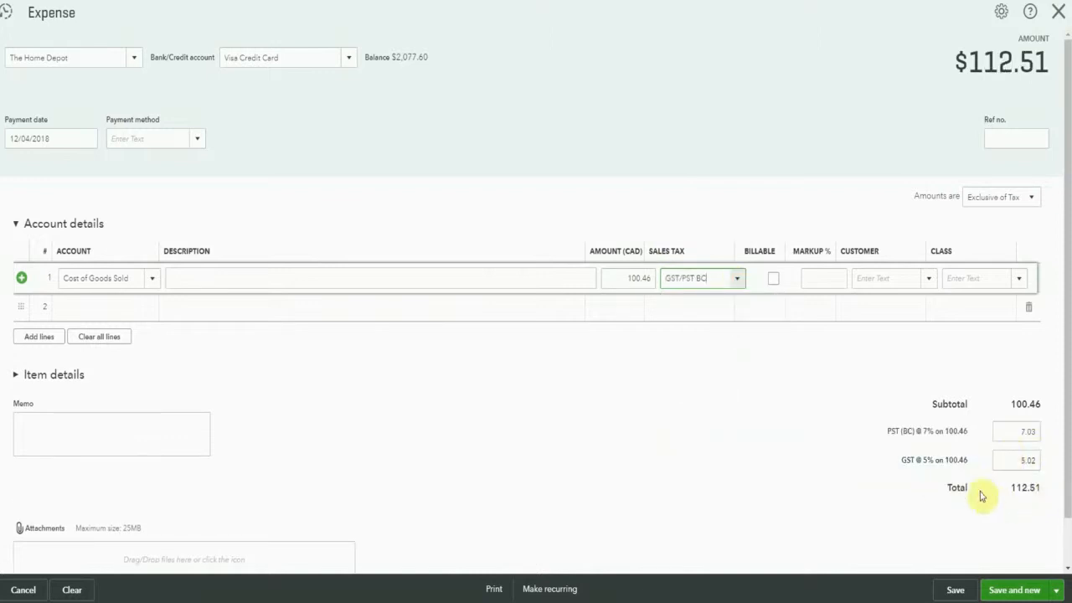
click(1016, 460)
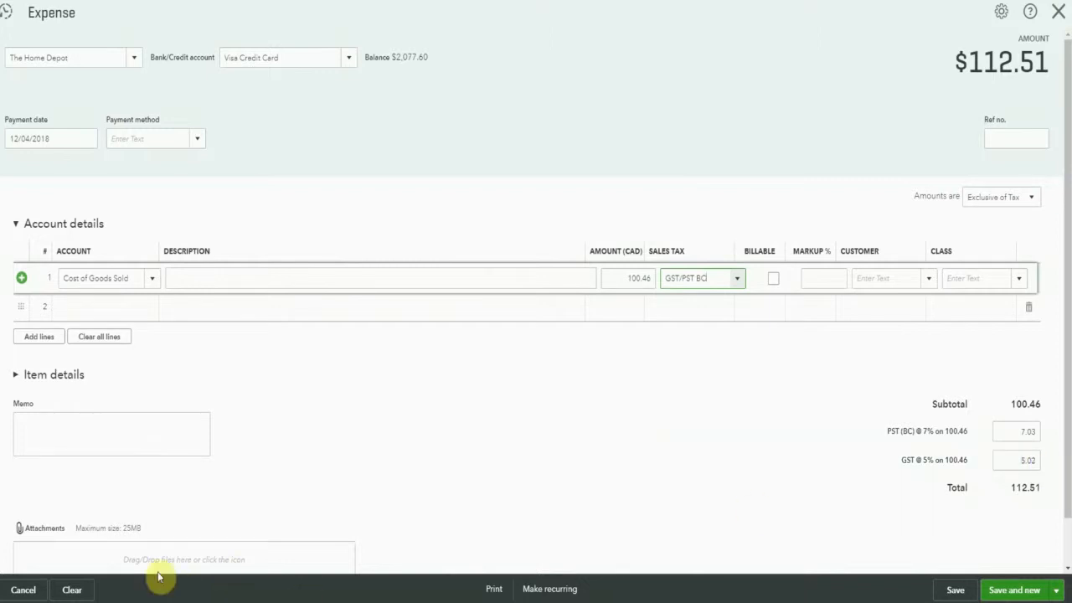
mouse_move(189, 559)
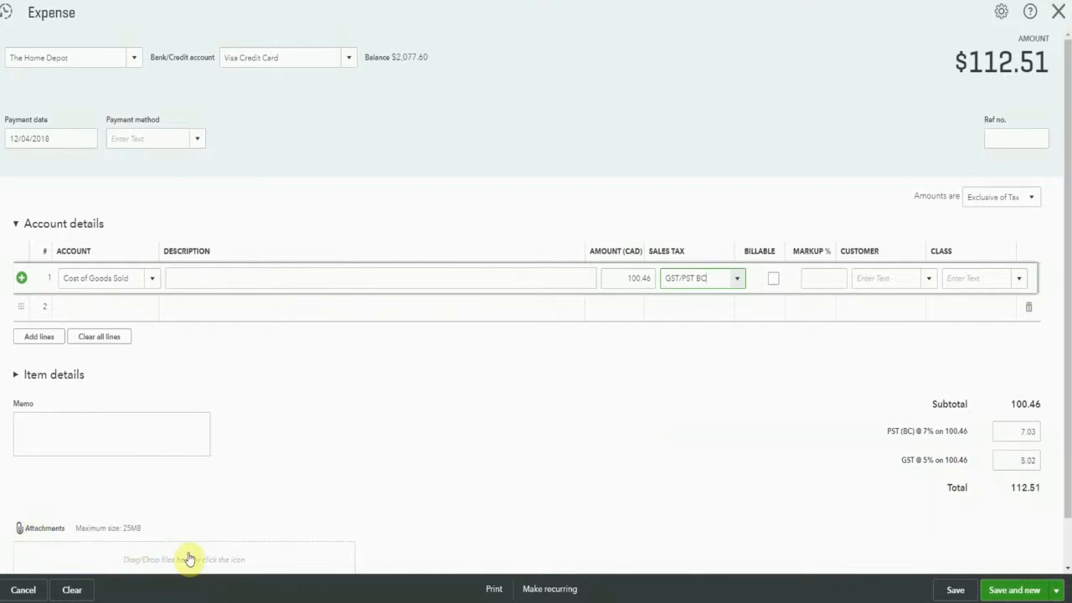
mouse_move(210, 552)
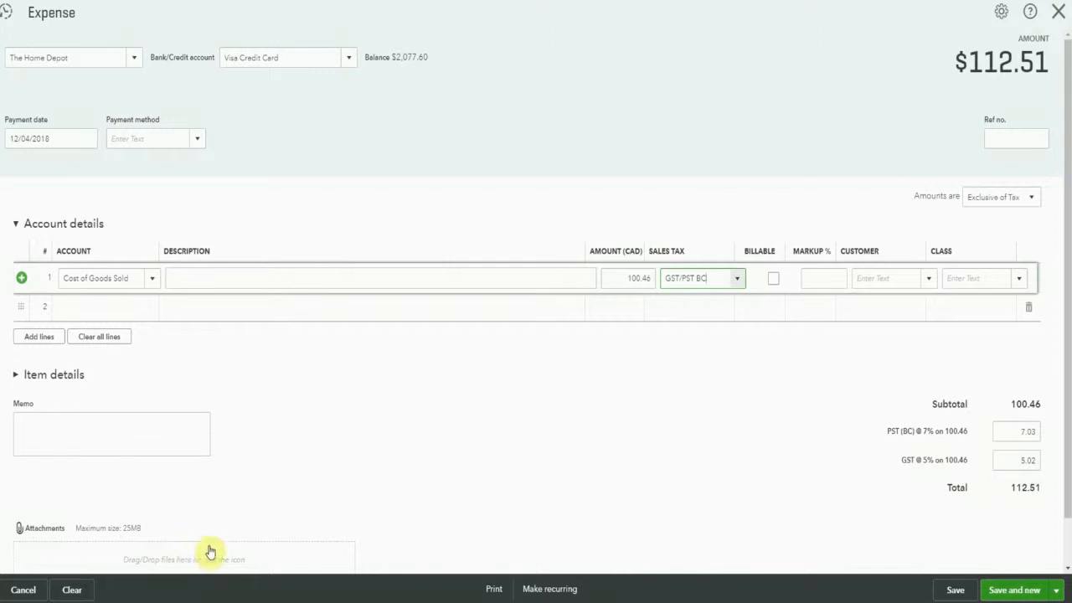
mouse_move(913, 186)
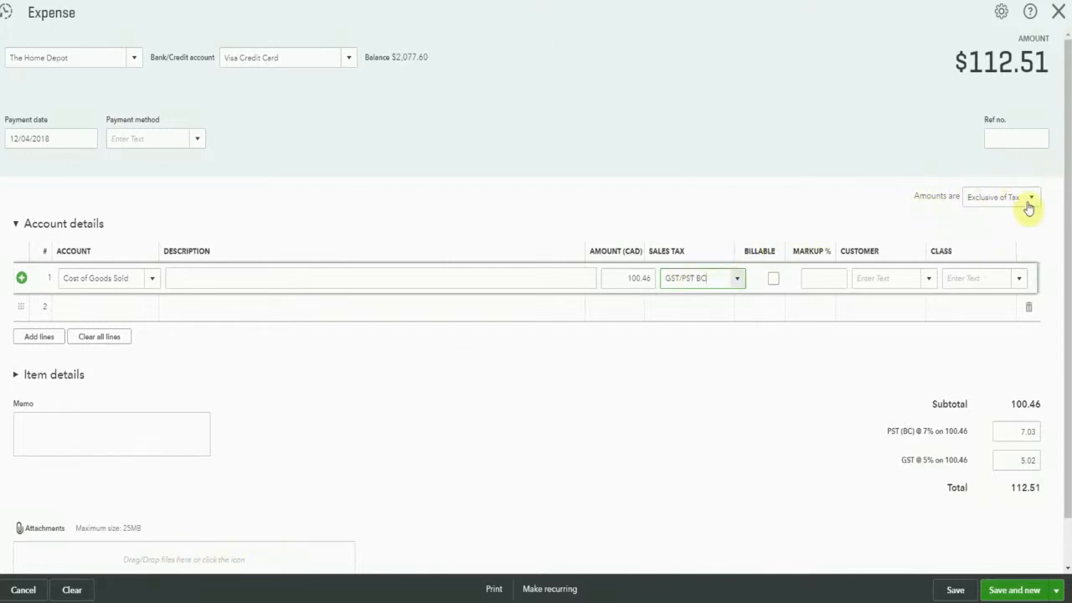
Step: Set amounts to Inclusive of Tax so line 1 reads 112.51, checking the receipt
click(1030, 197)
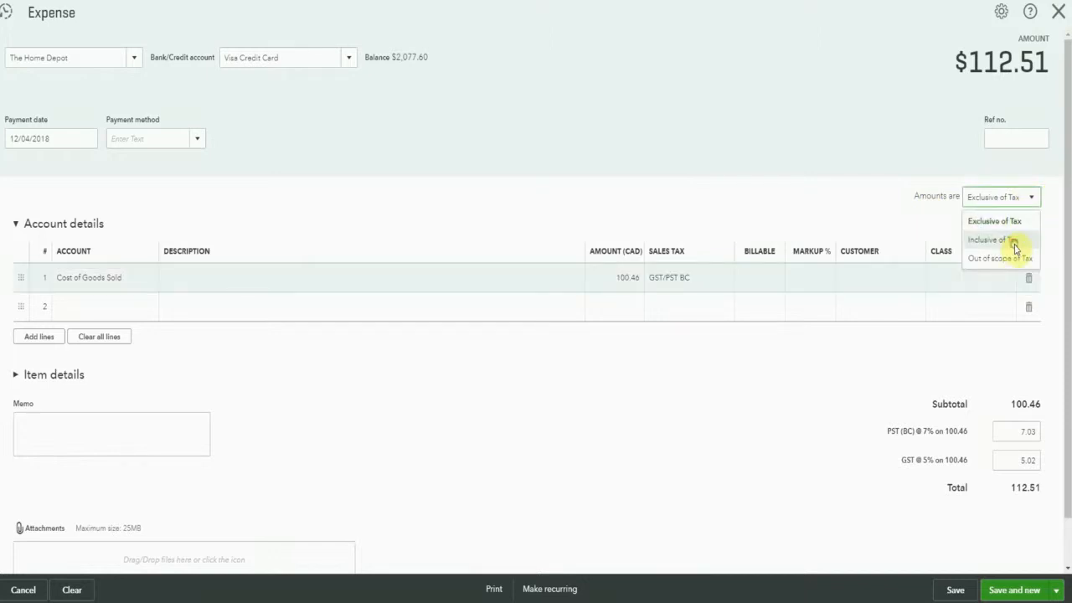
click(993, 239)
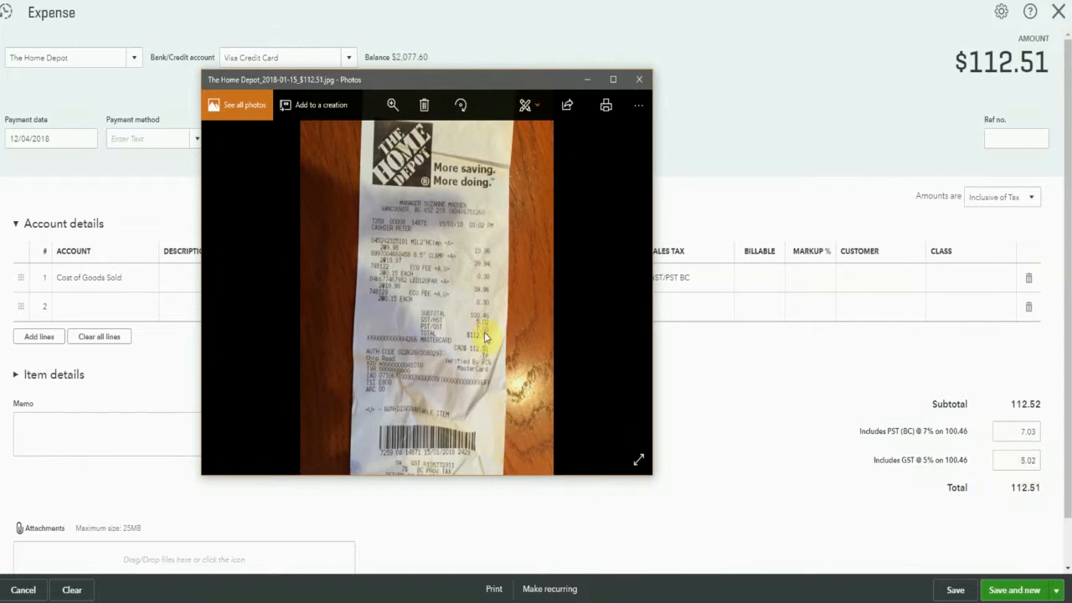
mouse_move(435, 80)
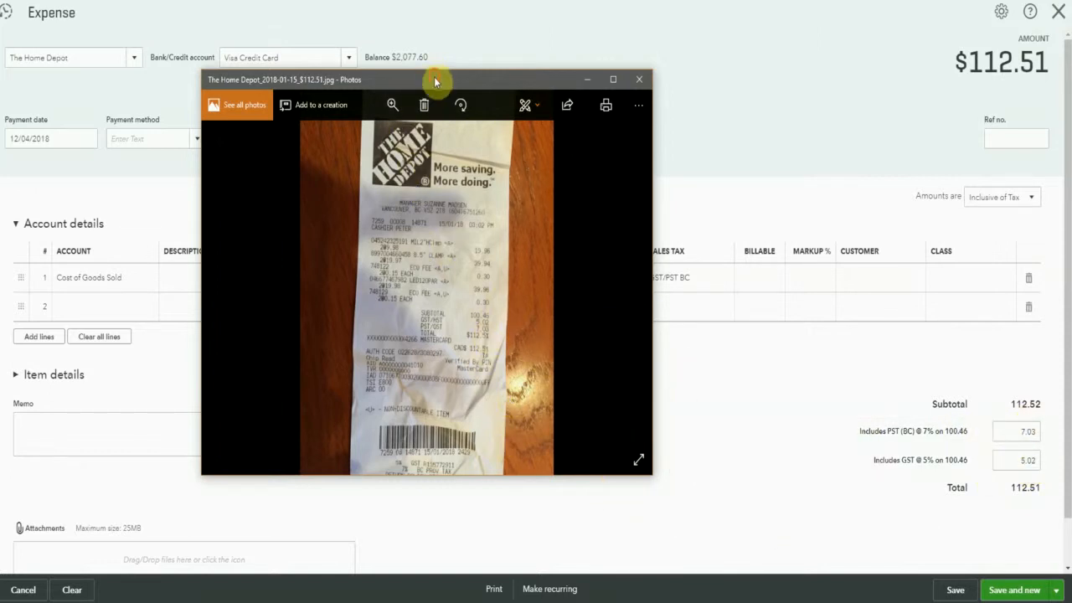
click(639, 80)
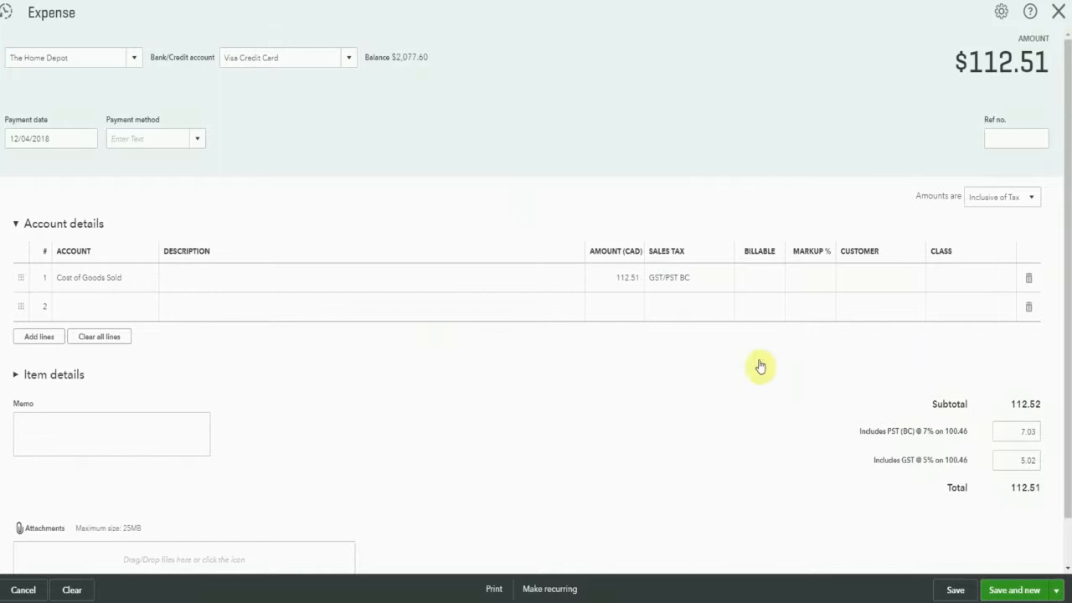
Step: Enter 112.51 on line 1, switch amounts back to Exclusive of Tax, and save the expense
click(627, 277)
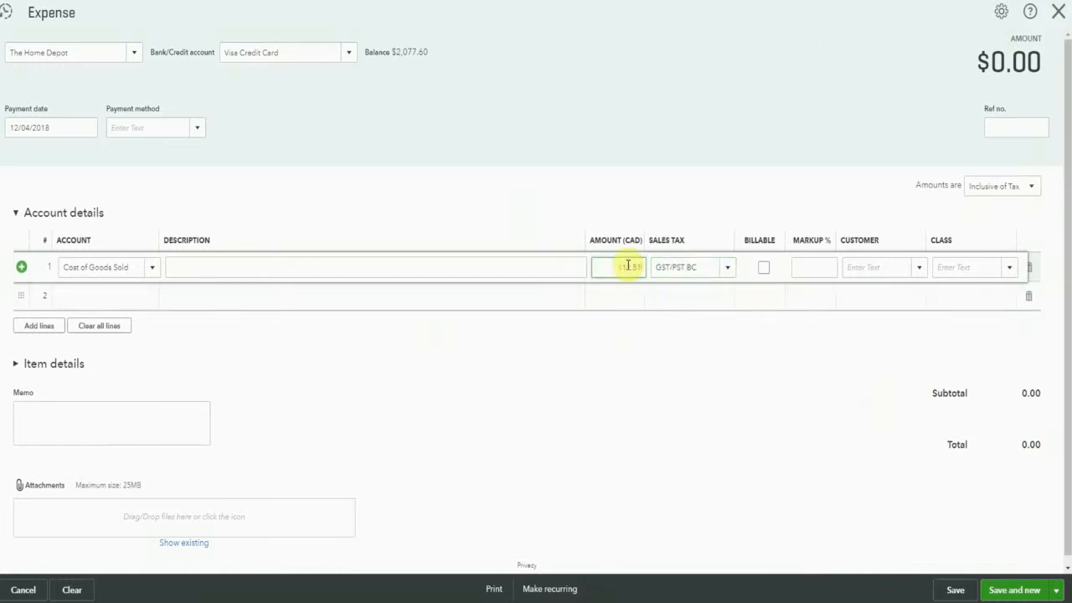
text(112.51)
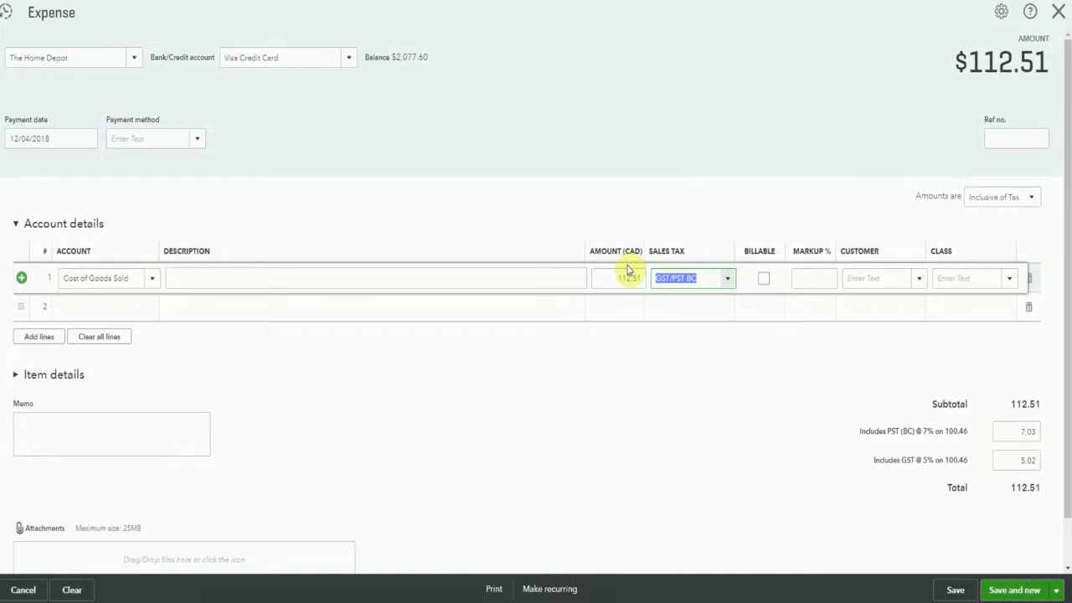
click(1032, 197)
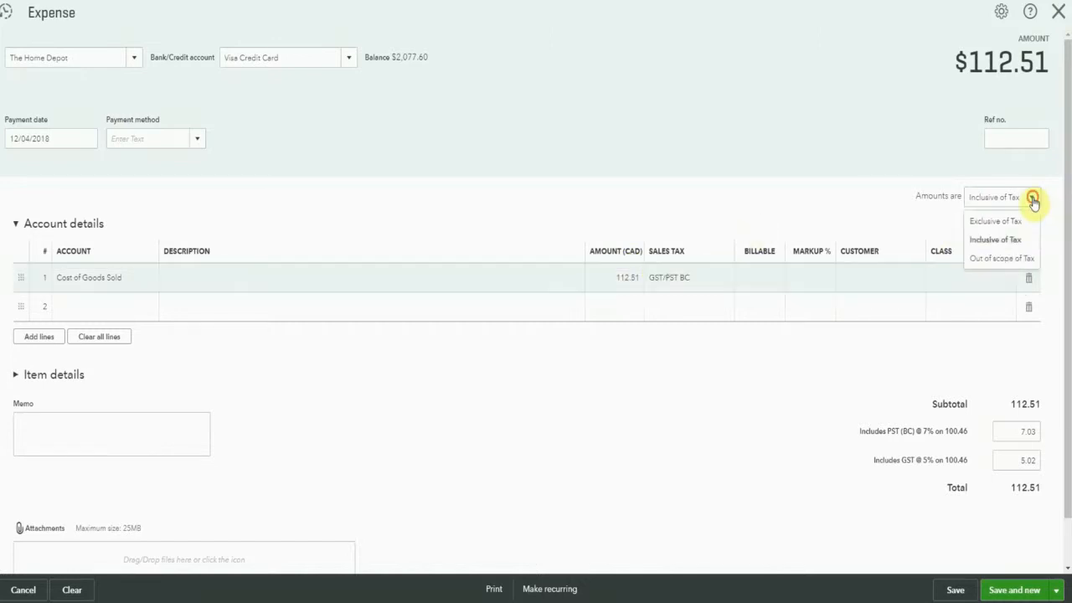
click(996, 221)
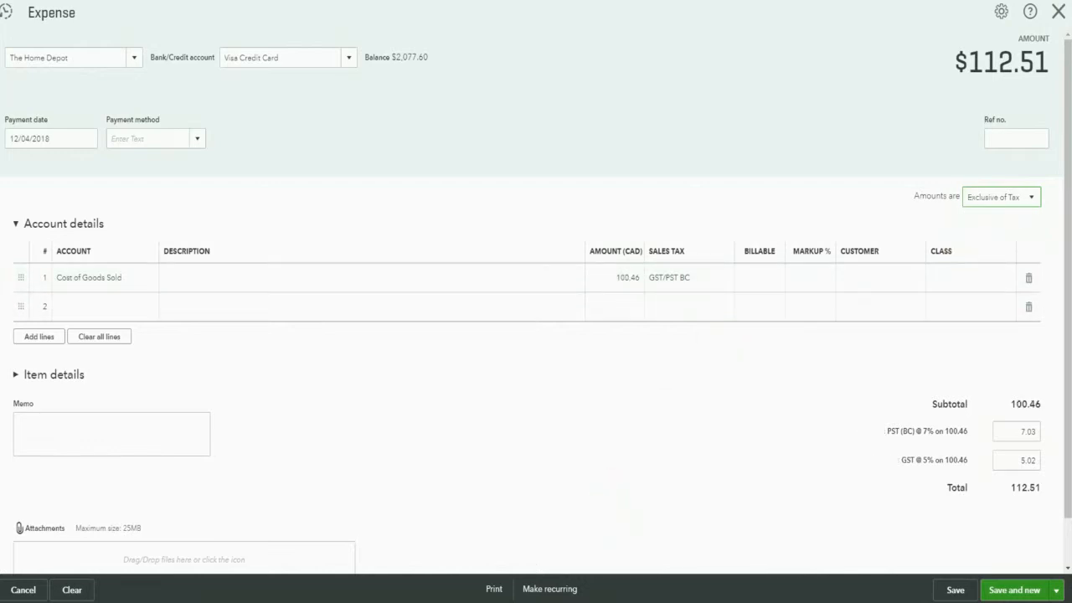
click(955, 590)
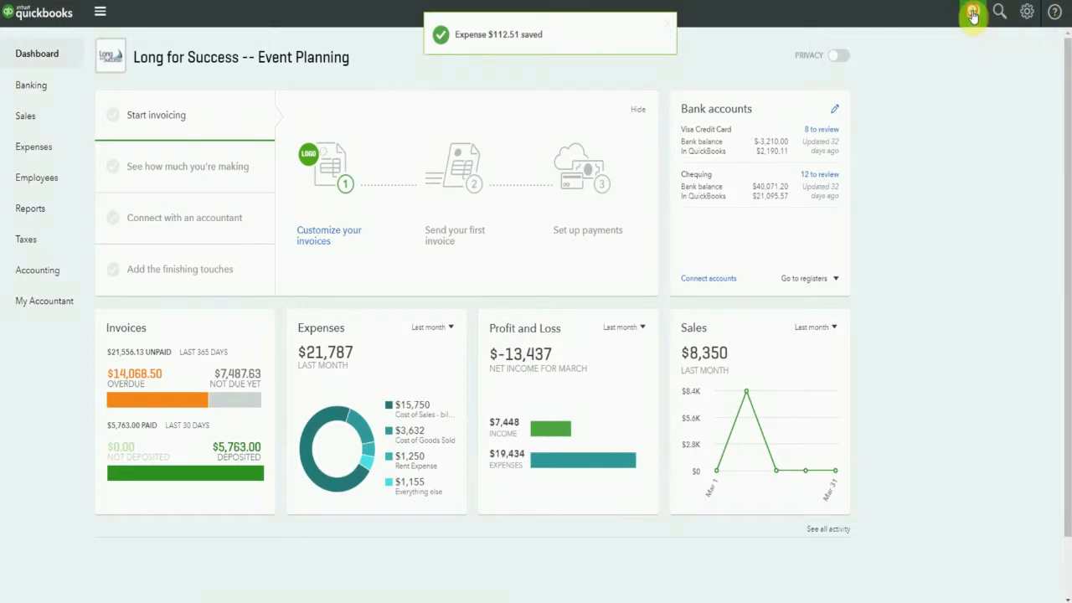
Step: Start invoice 1018 for Cathy's Consulting Company with amounts Inclusive of Tax
click(972, 11)
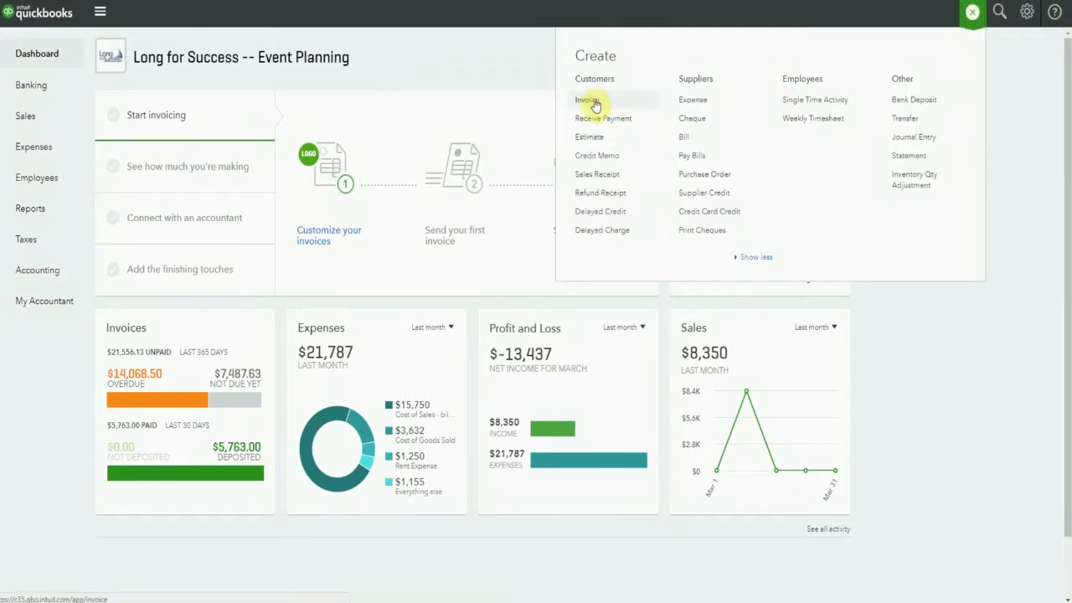
click(971, 12)
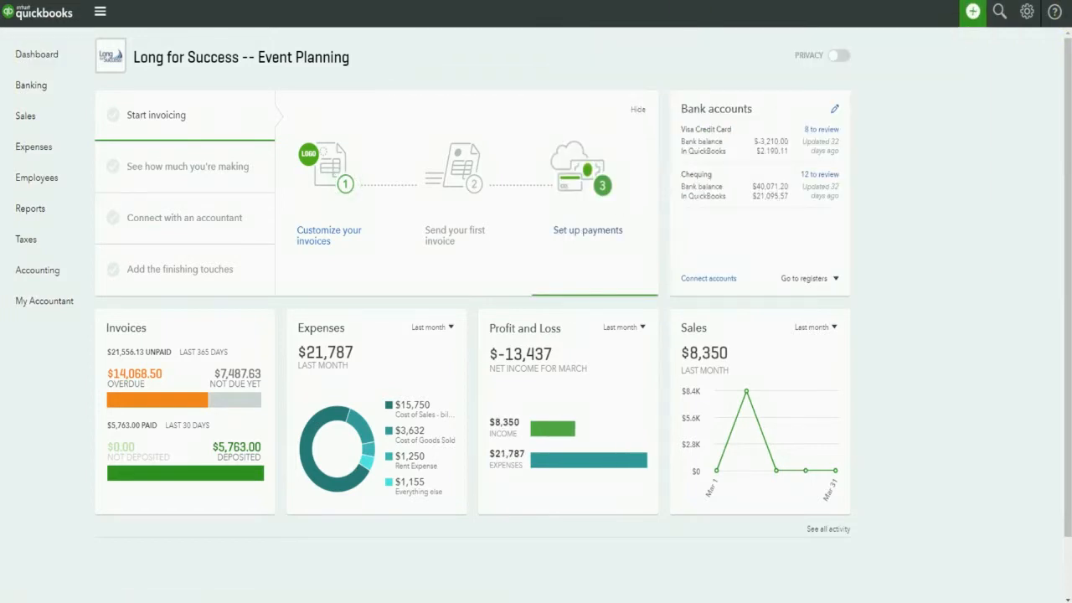
click(156, 115)
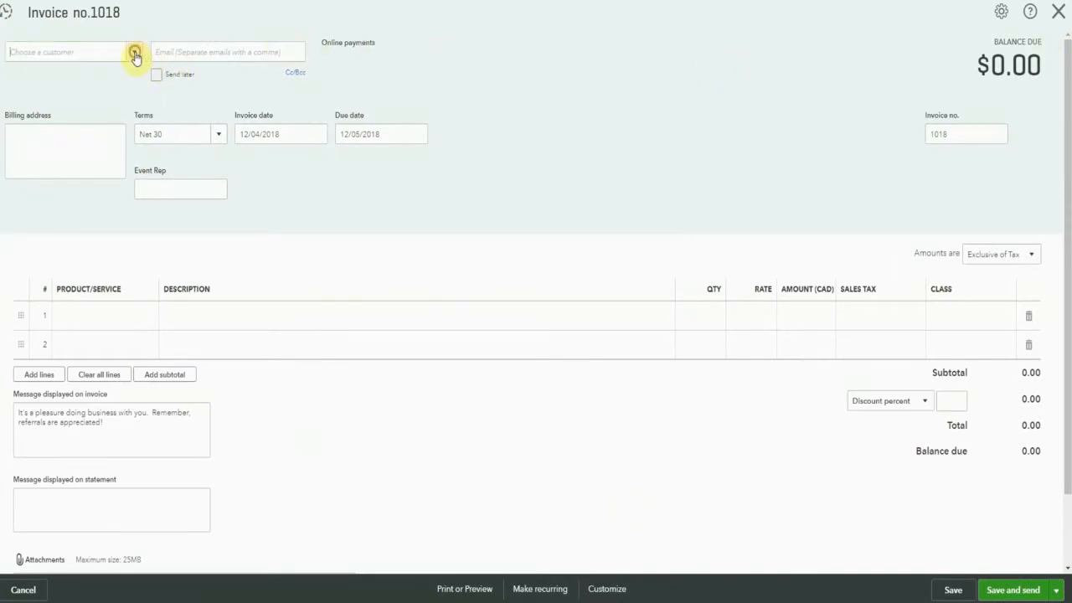
click(71, 51)
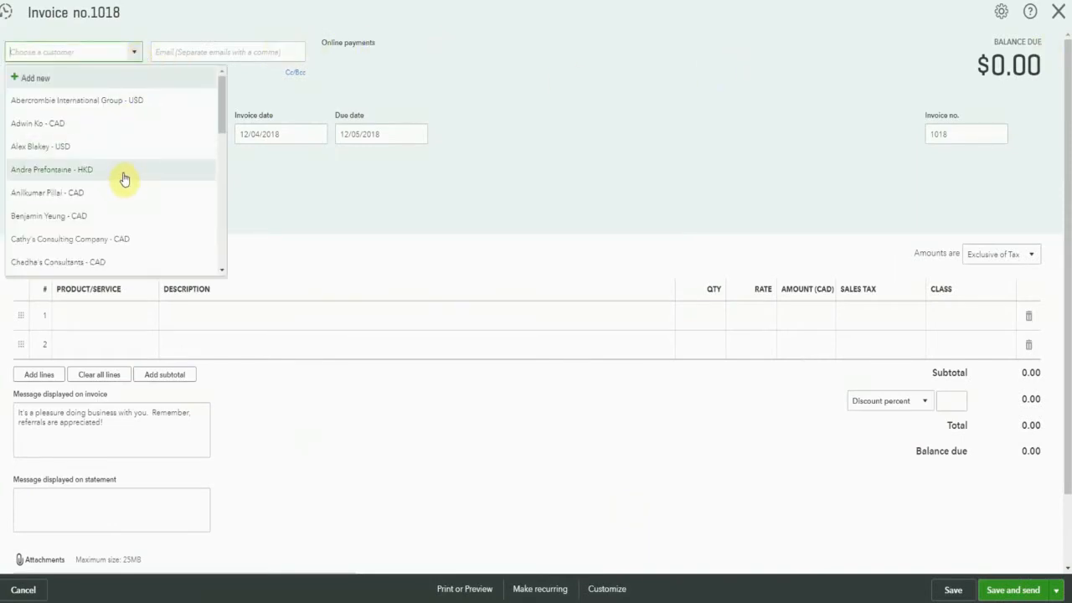
mouse_move(126, 200)
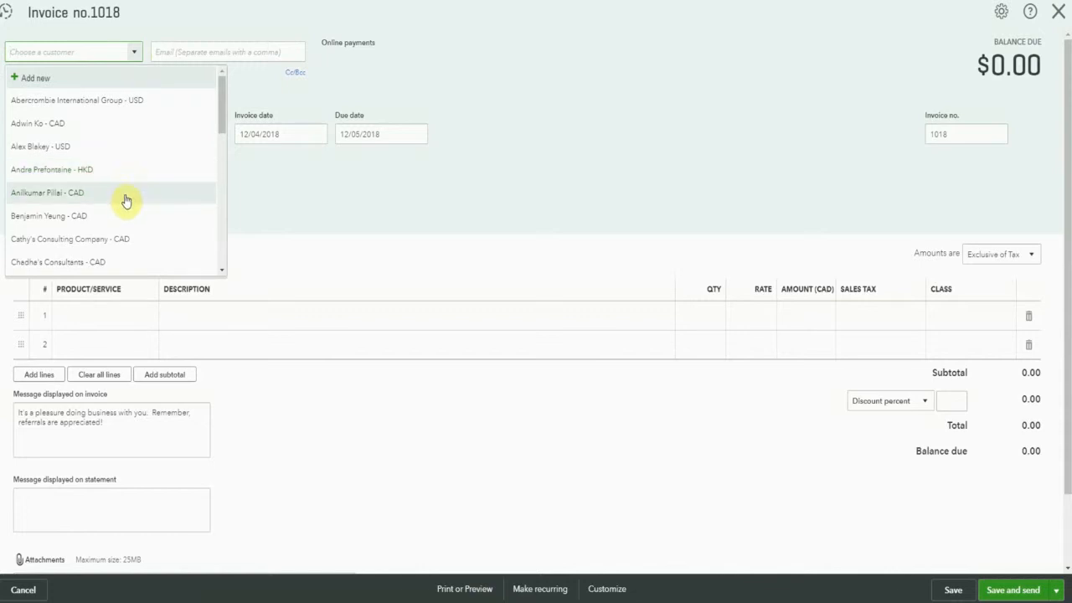
mouse_move(119, 238)
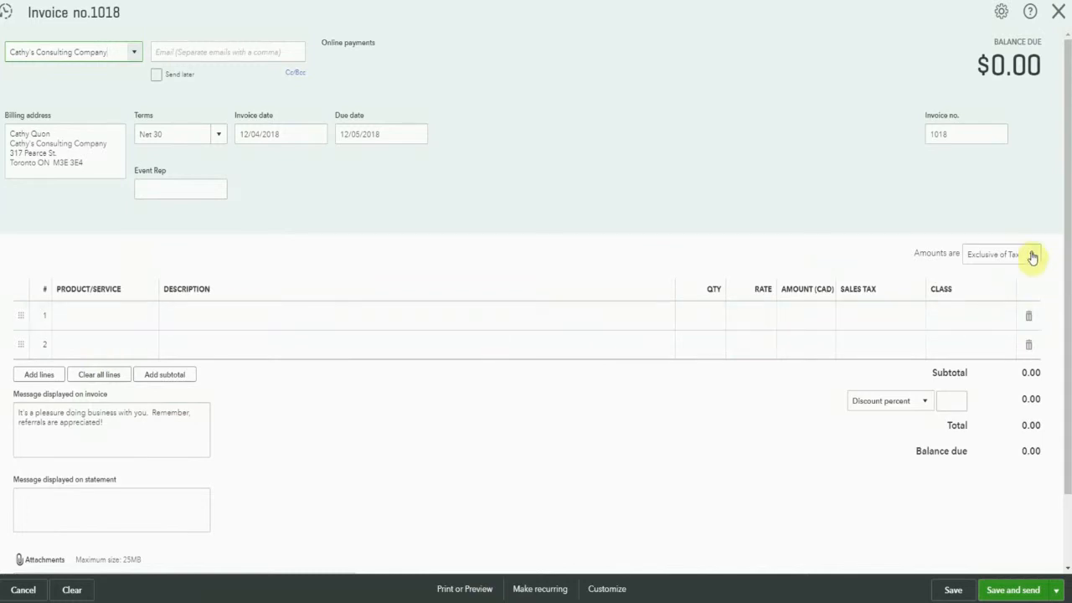
click(1032, 257)
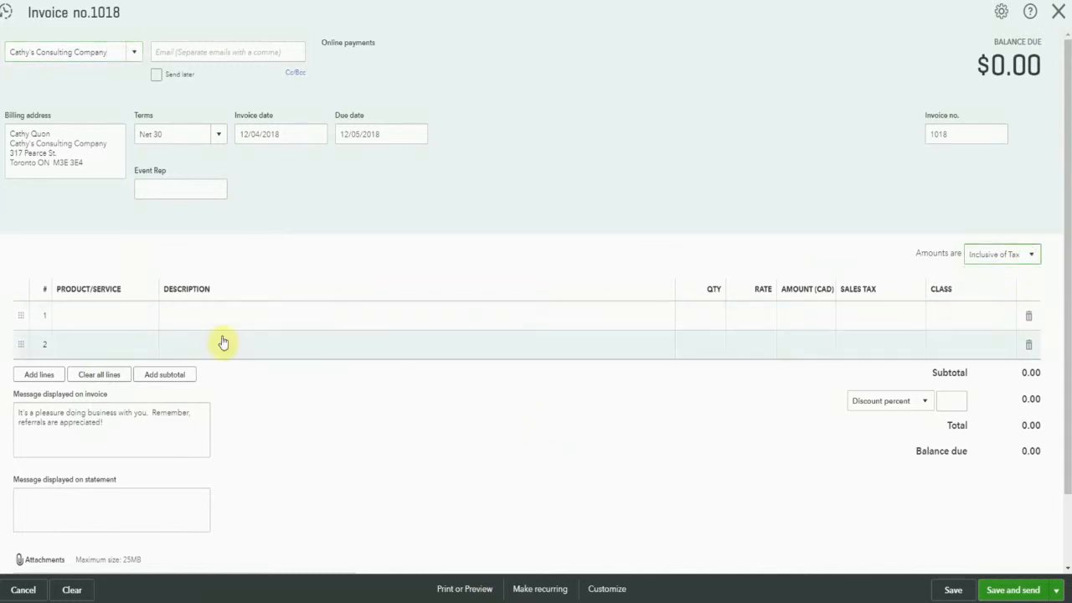
Step: Bill an Employee events item at 500 on line 1 with HST NS tax included
click(105, 316)
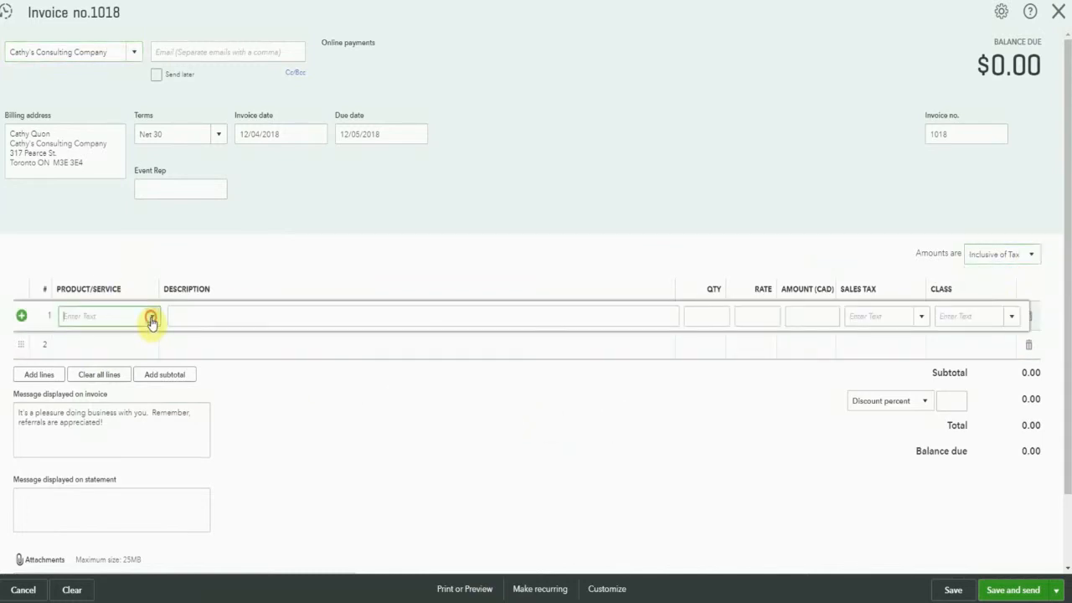
click(109, 316)
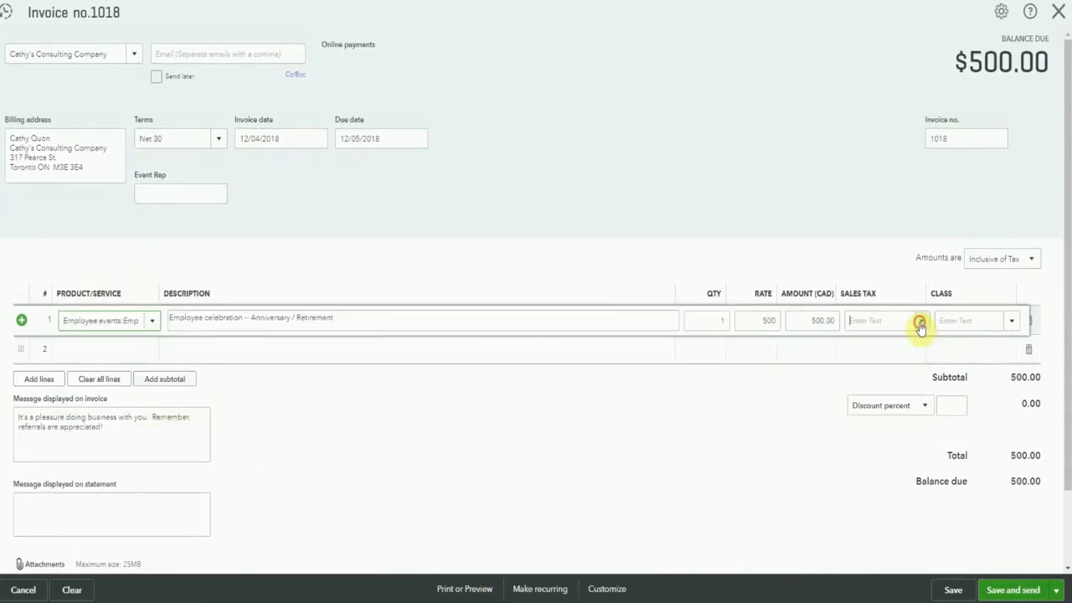
click(918, 319)
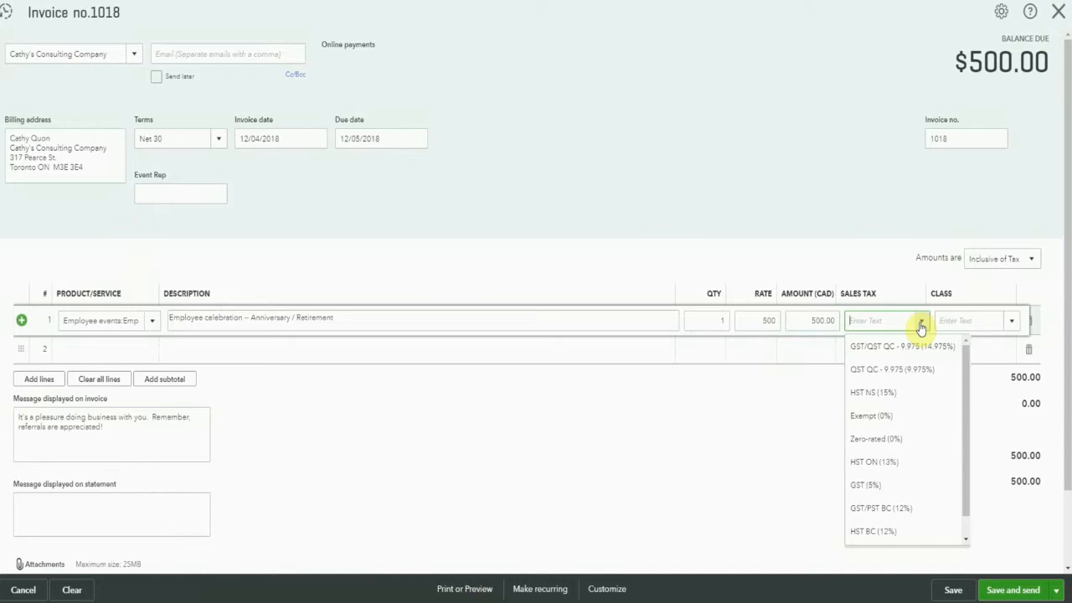
click(873, 392)
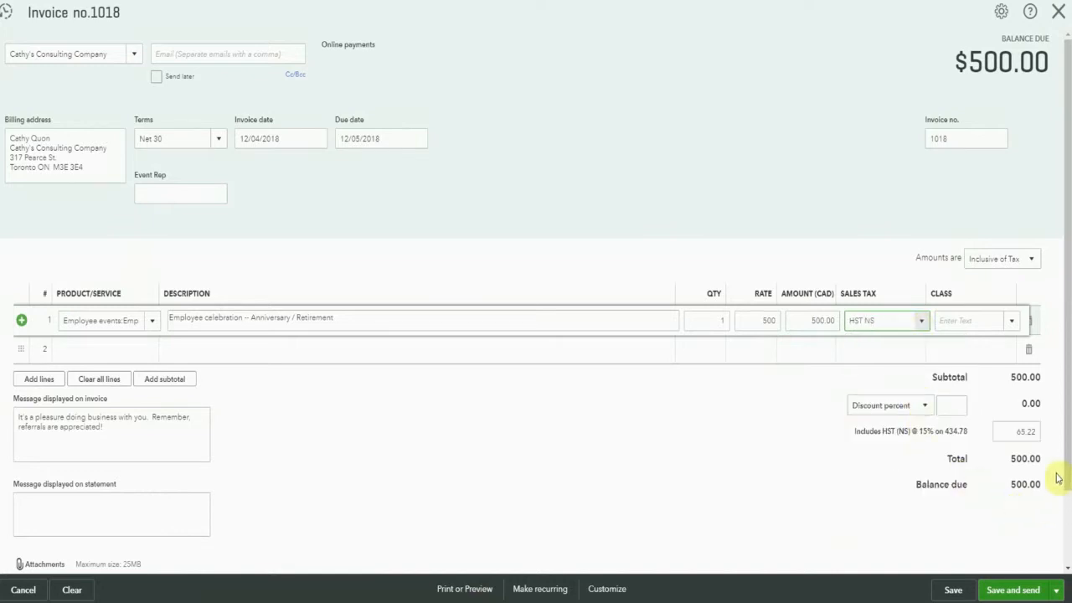
mouse_move(1046, 467)
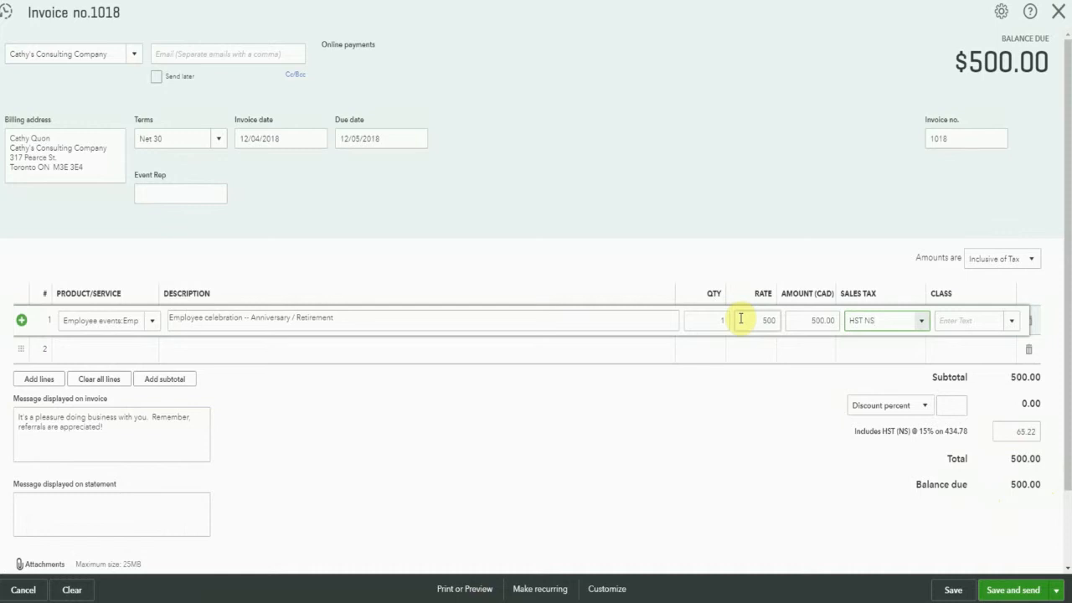
Step: Switch to Exclusive of Tax, re-enter the 500 rate, and save invoice 1018 at 575.00
click(1001, 258)
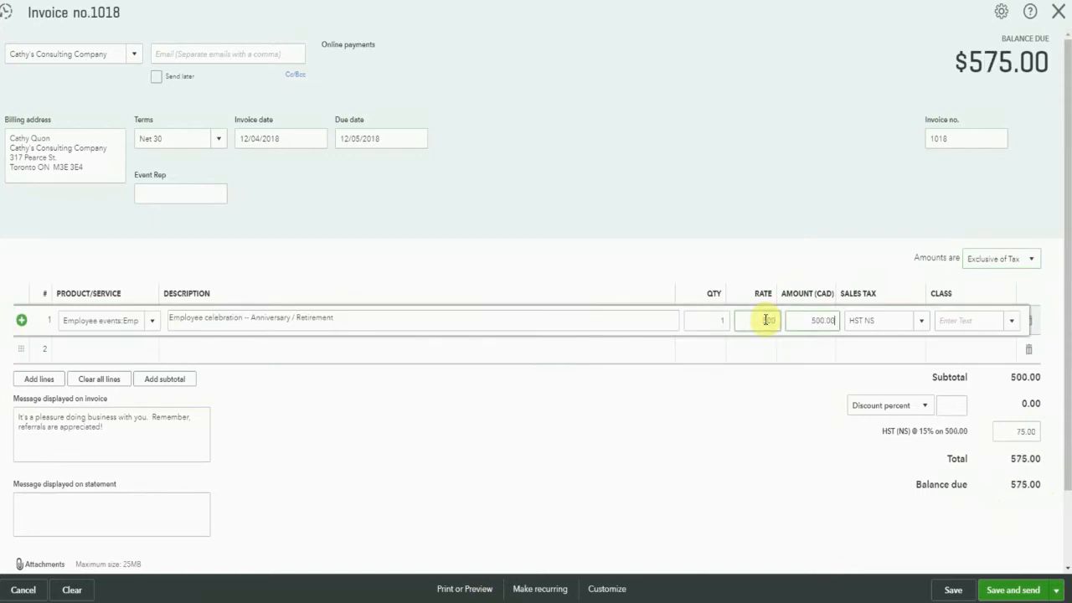
text(500)
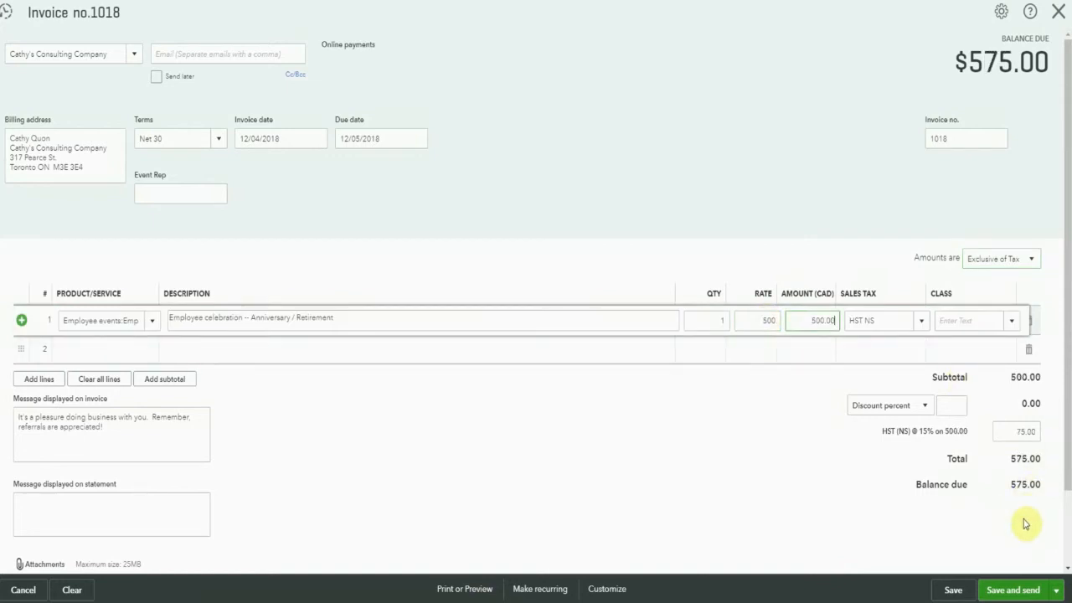
mouse_move(748, 492)
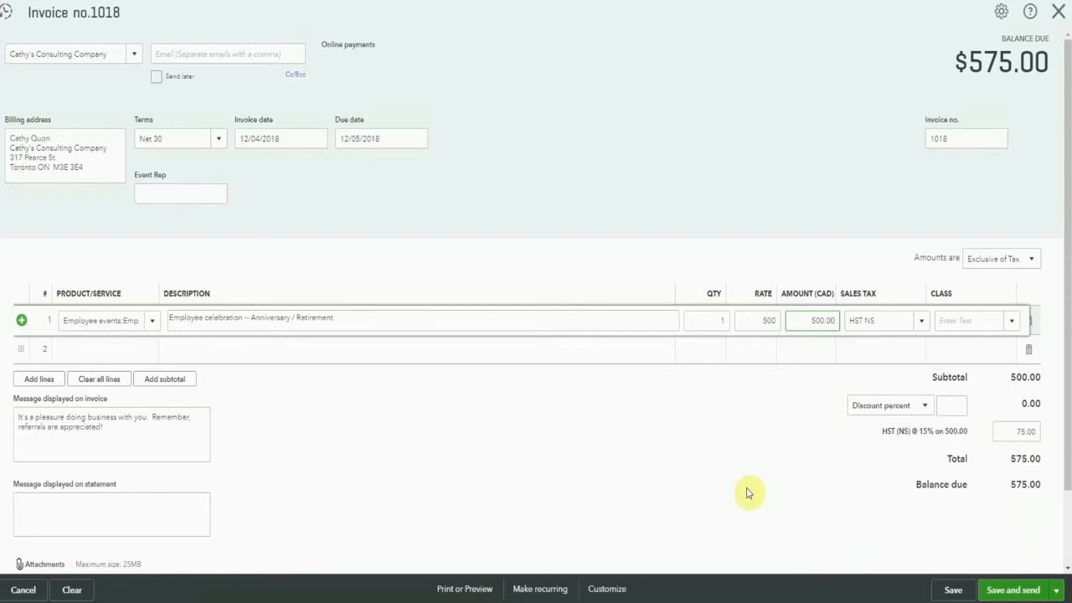
mouse_move(764, 499)
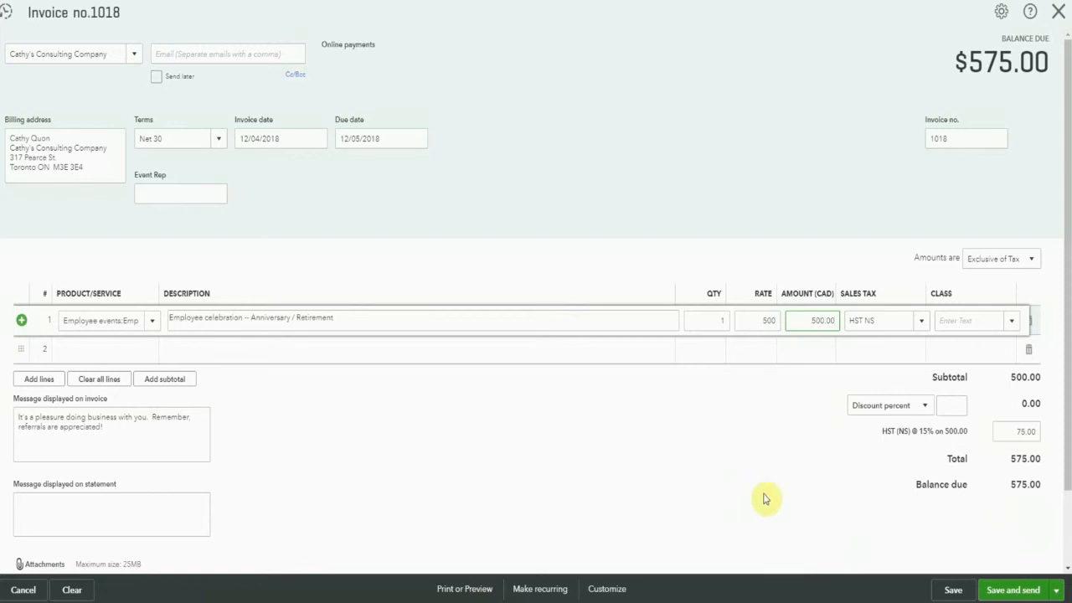
click(953, 590)
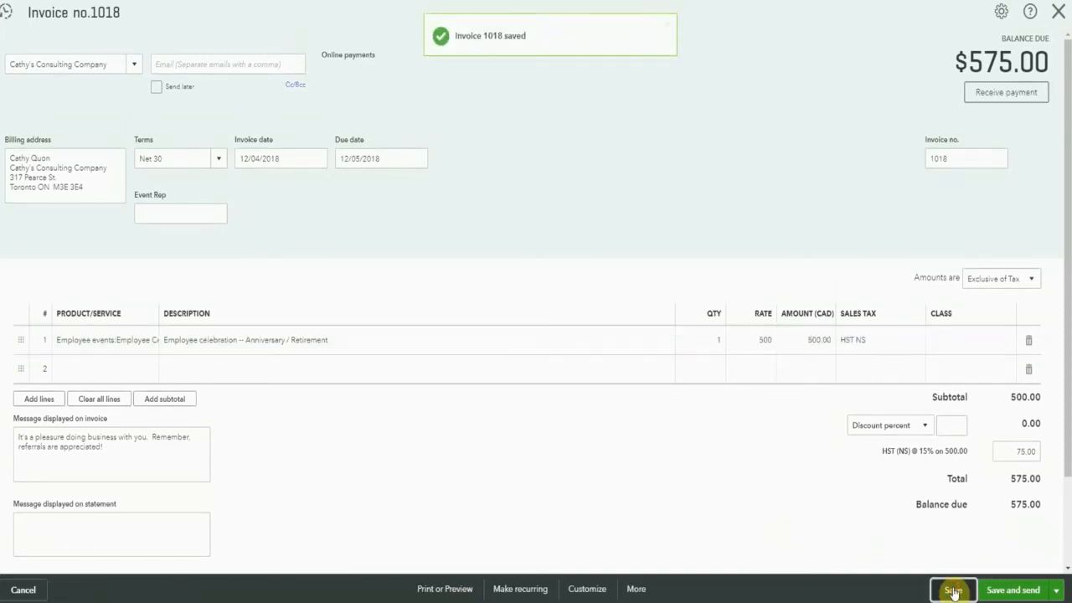